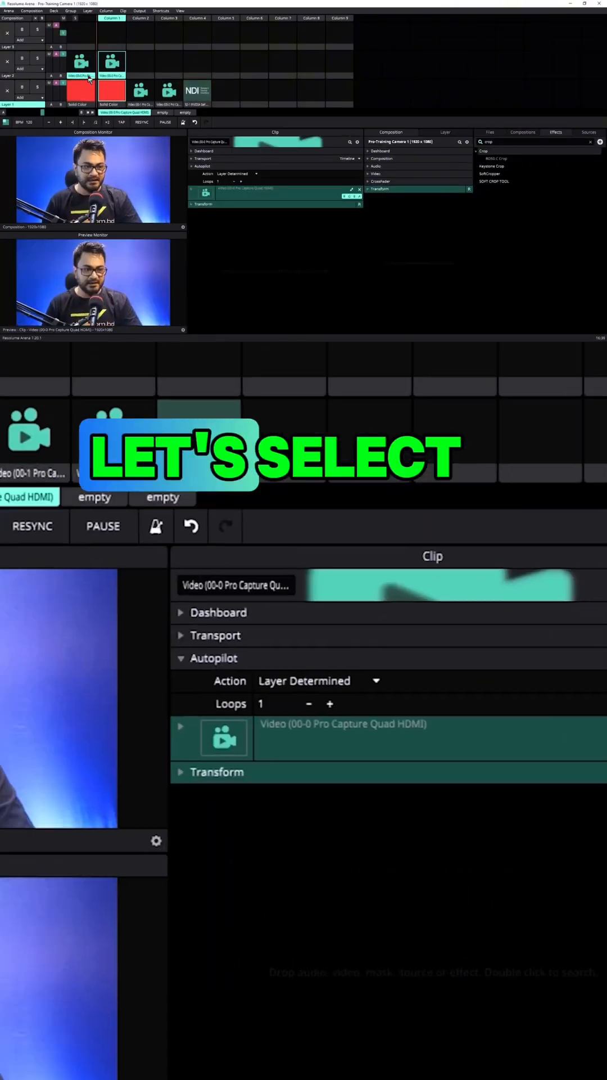
Add the Crop effect to the camera clip, leaving left at 0 and right at 1920
{"action": "left_click", "coordinate": [484, 151]}
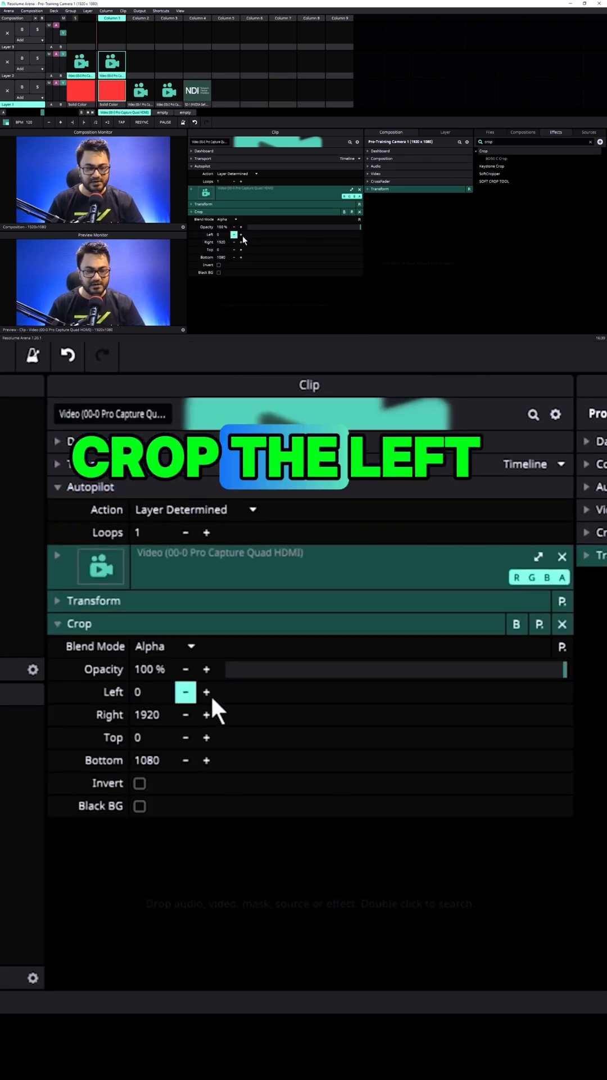
Raise the Crop Top value to around 204 so the background shows above the camera image
{"action": "left_click", "coordinate": [206, 692]}
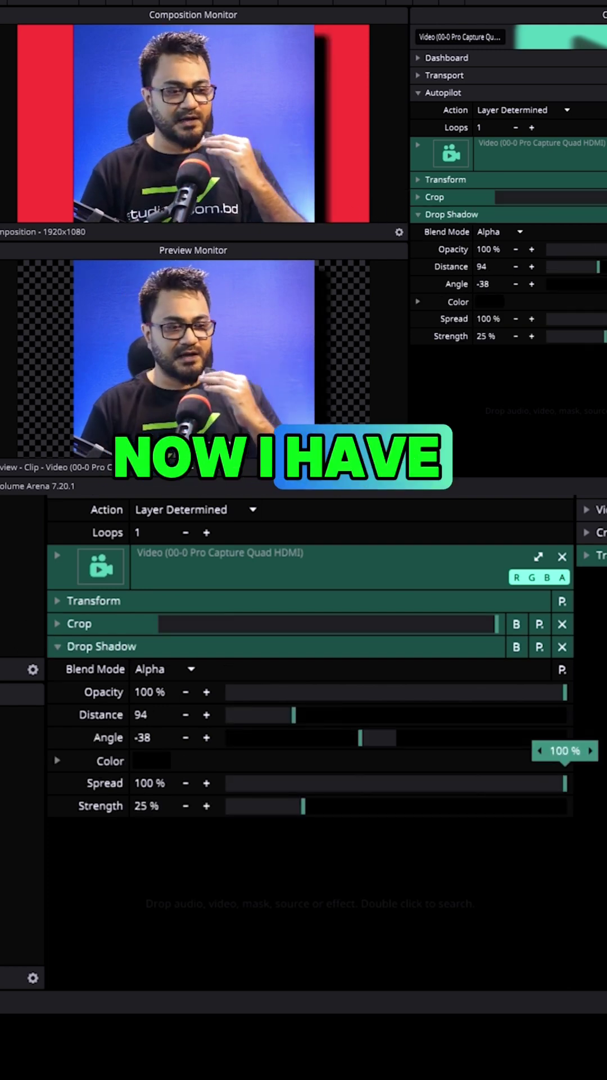
{"action": "left_click", "coordinate": [434, 197]}
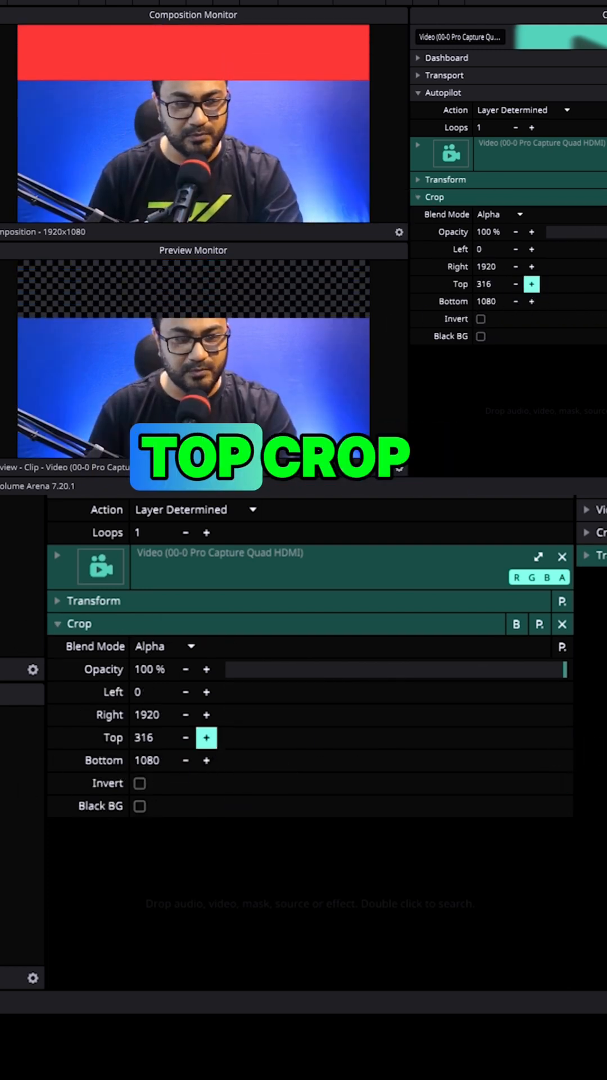
{"action": "left_click", "coordinate": [206, 738]}
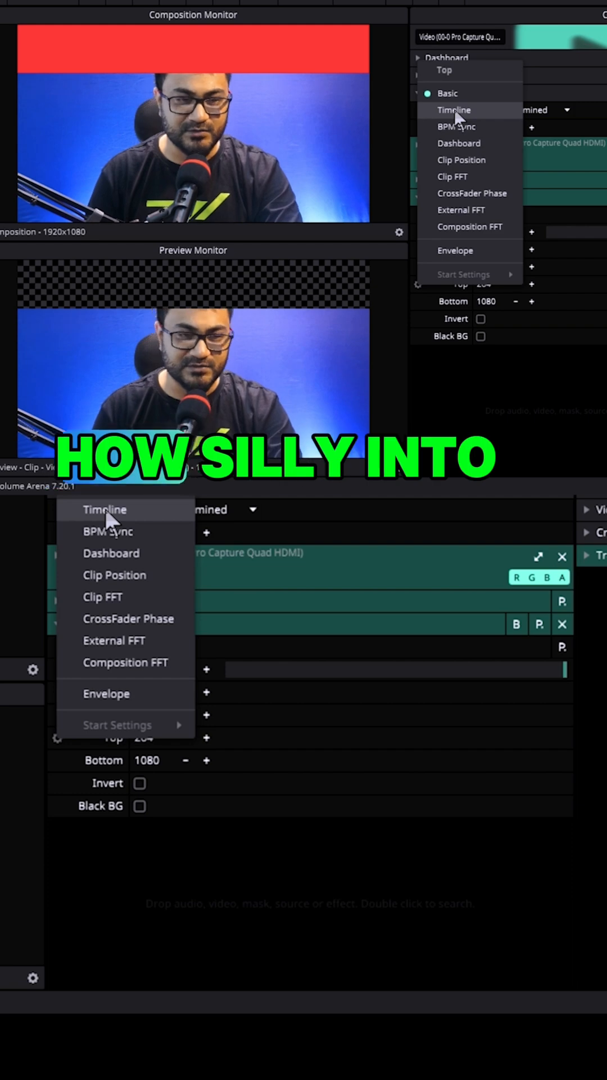
Animate the Top crop on a looping Timeline playing over 4 beats
{"action": "left_click", "coordinate": [105, 508]}
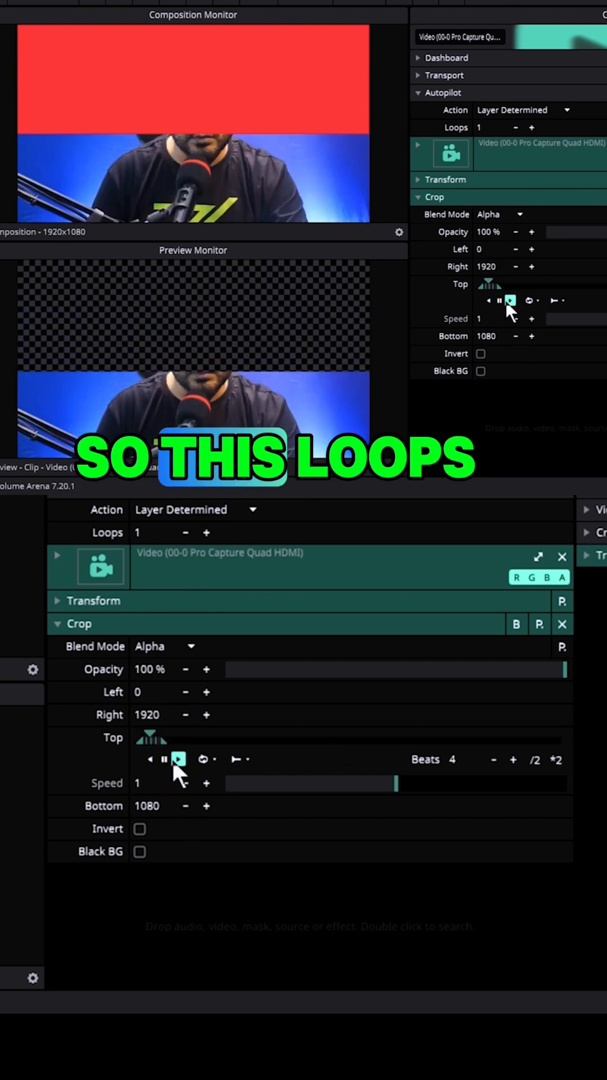
{"action": "left_click", "coordinate": [179, 758]}
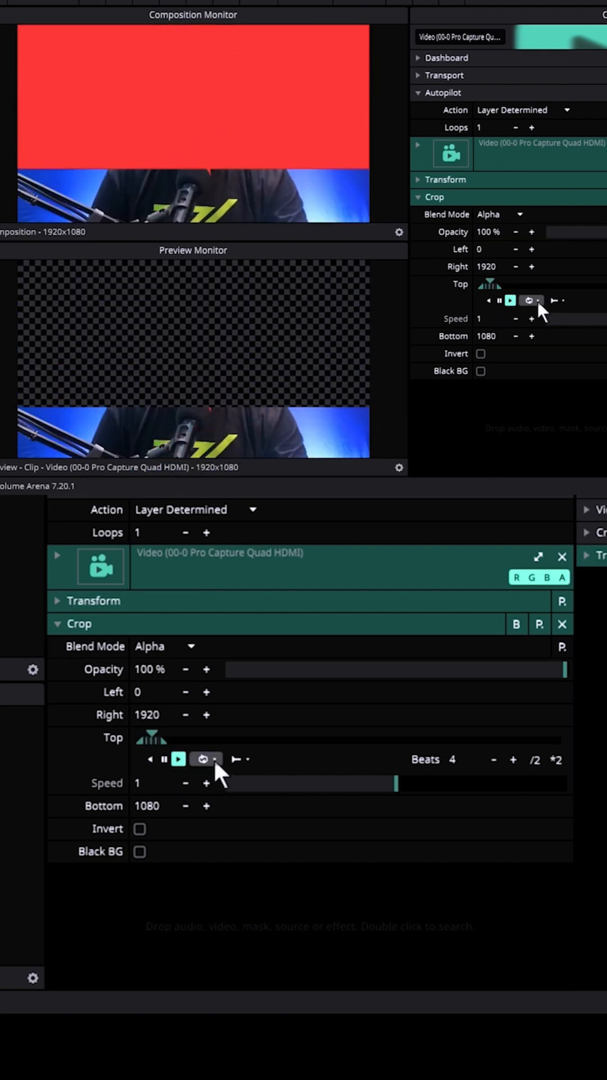